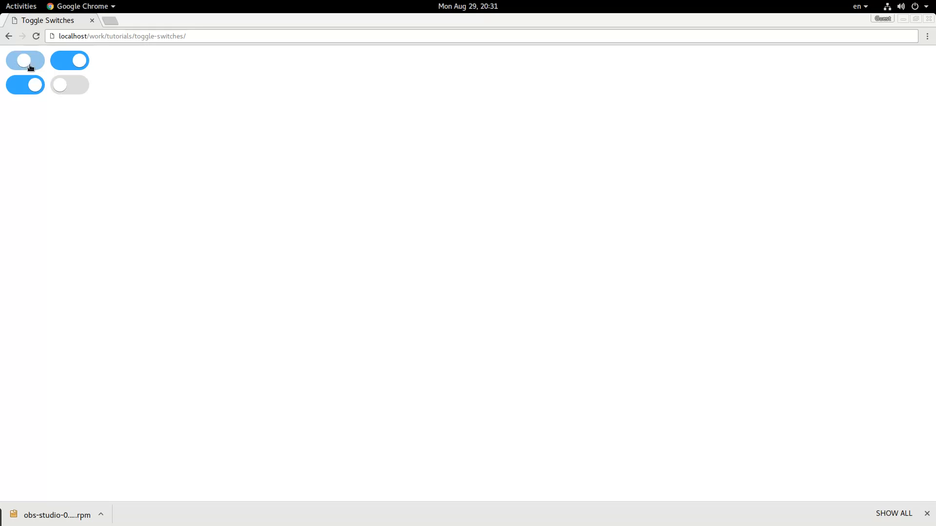
# Switch from the Chrome demo to index.html in Visual Studio Code.
pyautogui.press('alt+Tab')
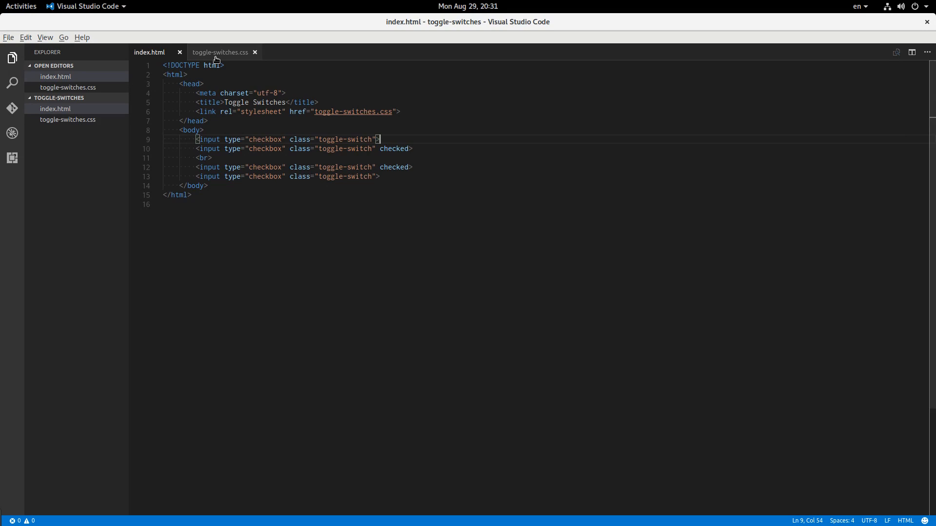
pyautogui.click(219, 51)
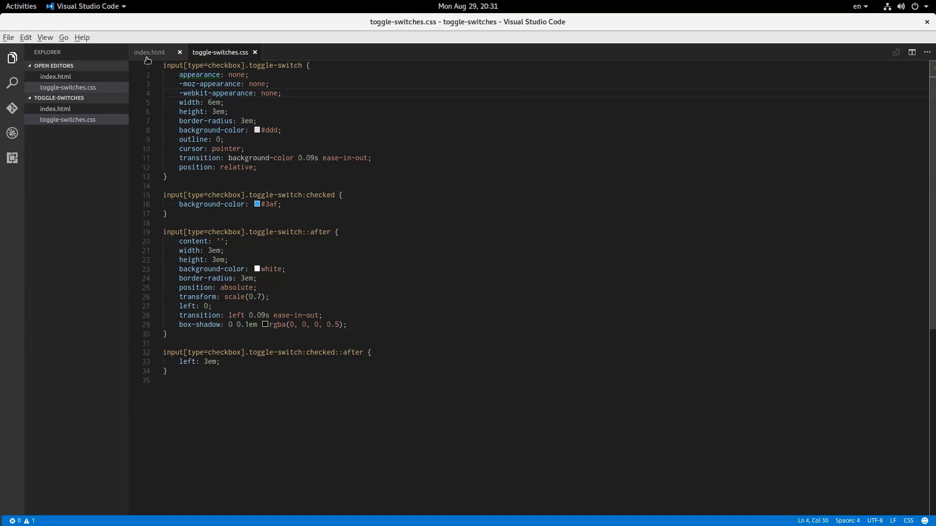
pyautogui.click(150, 51)
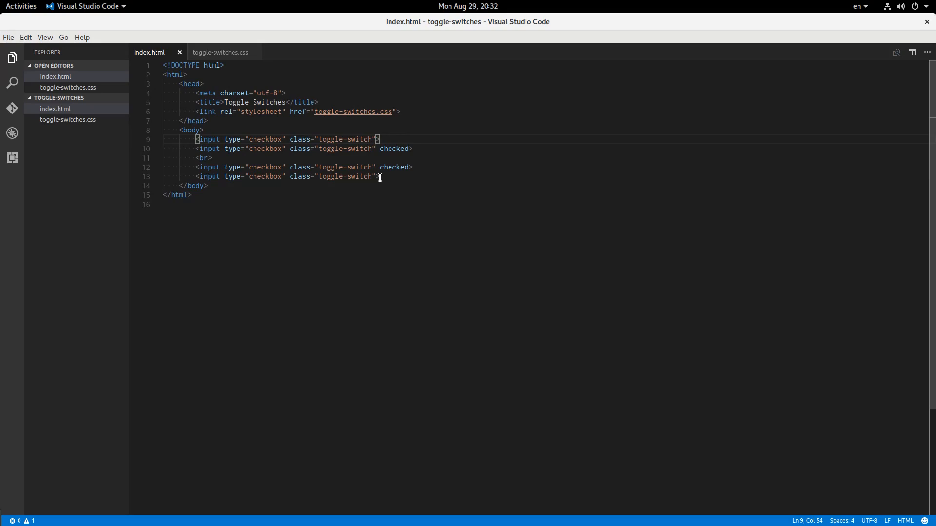
# Write an id="checkbox-" attribute and a matching <label for> after the first input.
pyautogui.write('label for="ch"></label>')
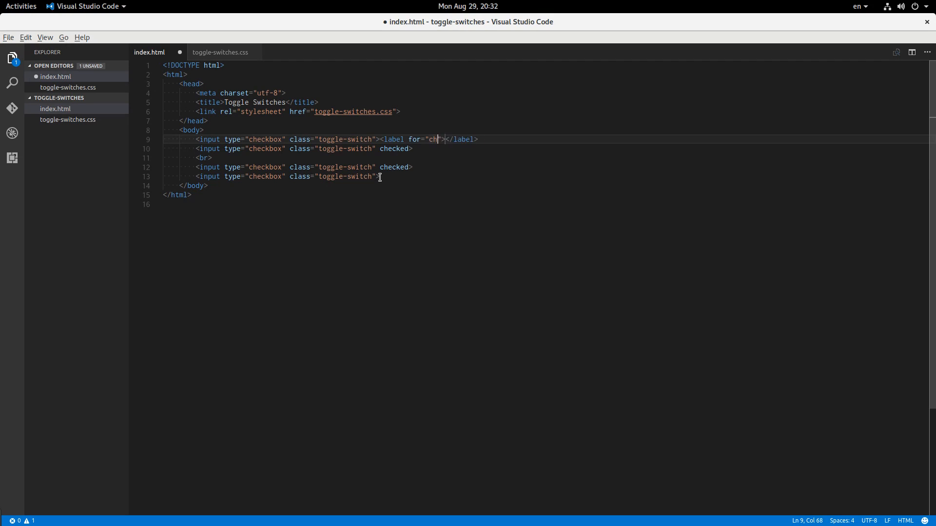
pyautogui.write('eckbox-')
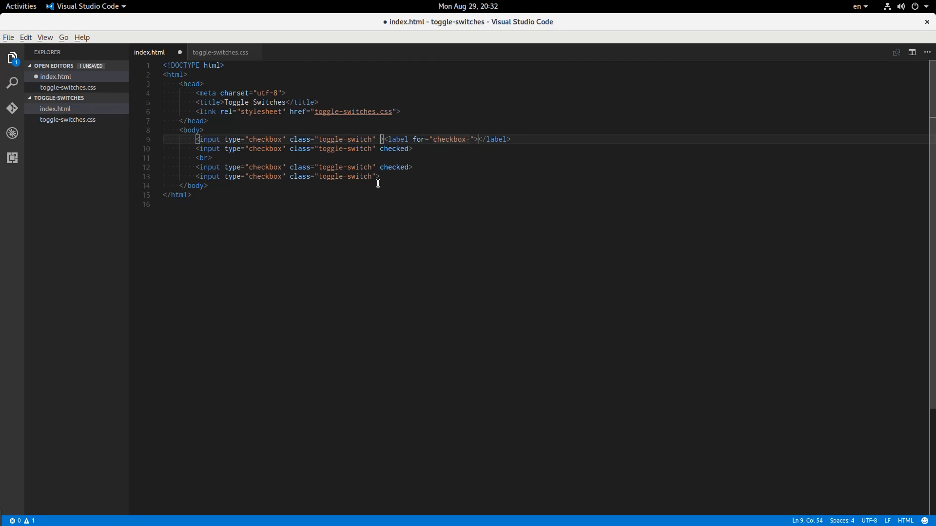
pyautogui.write('id=')
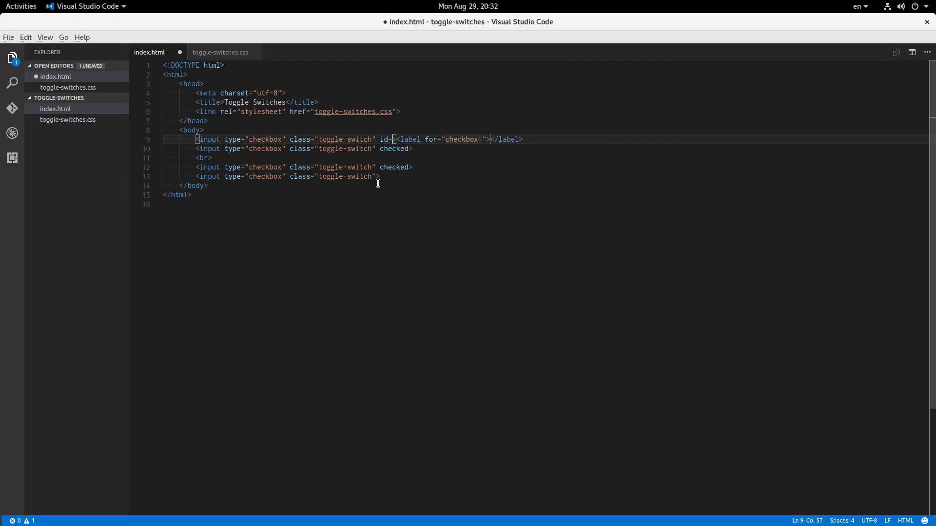
pyautogui.write('"che')
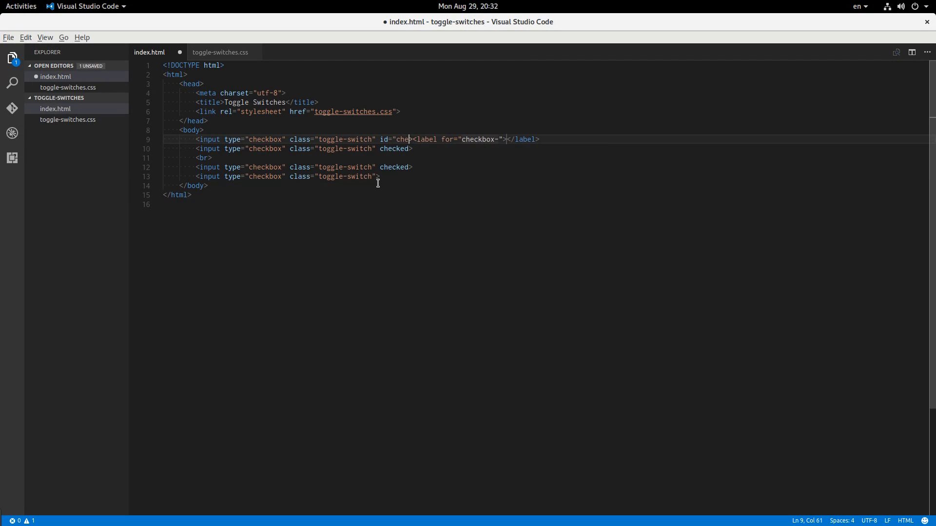
pyautogui.write('ckbo')
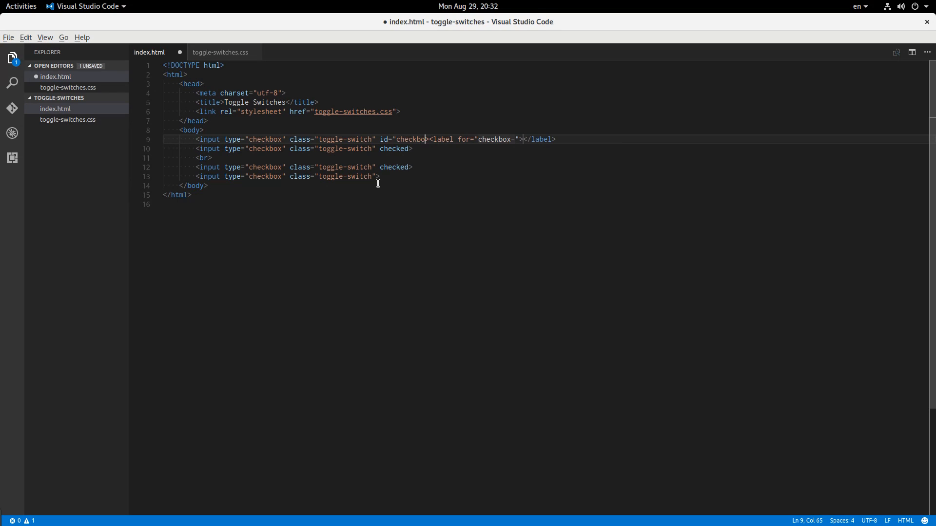
pyautogui.write('x=')
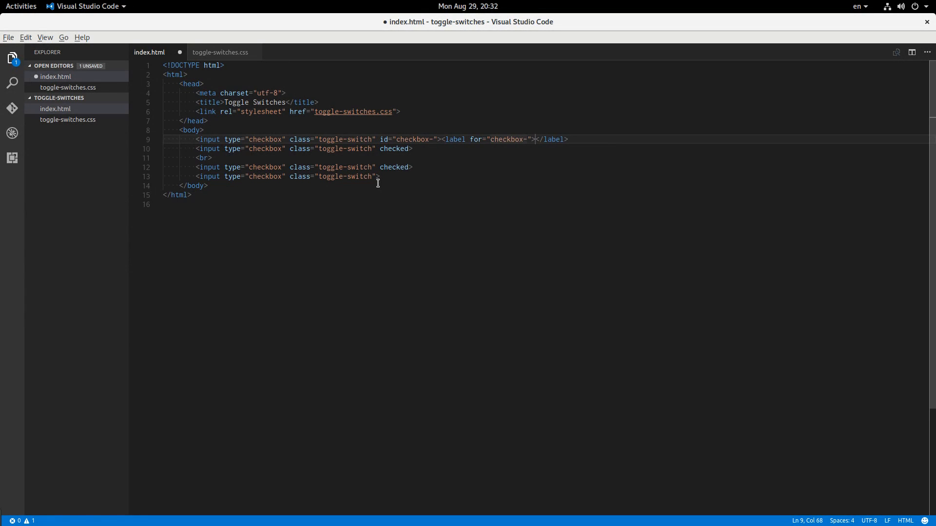
# Copy the id and label markup to all four inputs, number them one to four, and save.
pyautogui.click(376, 140)
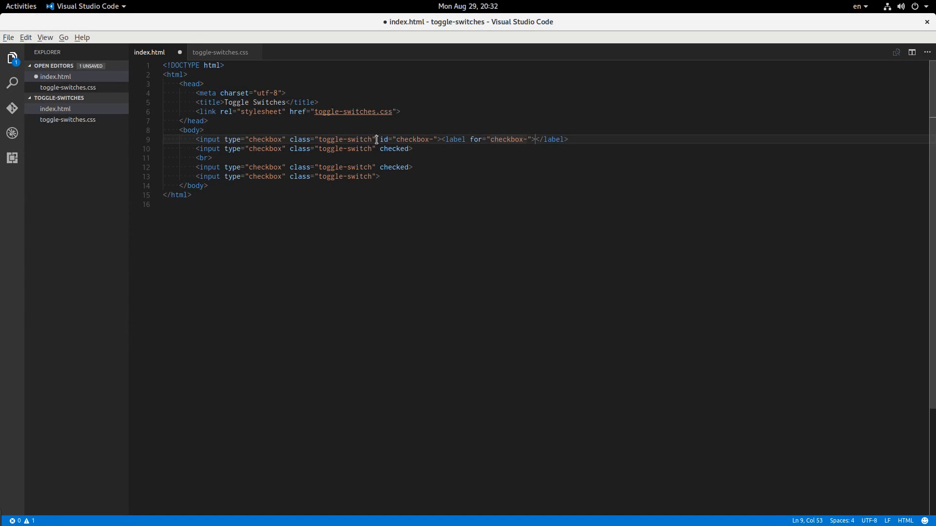
pyautogui.moveTo(375, 140); pyautogui.dragTo(568, 140)
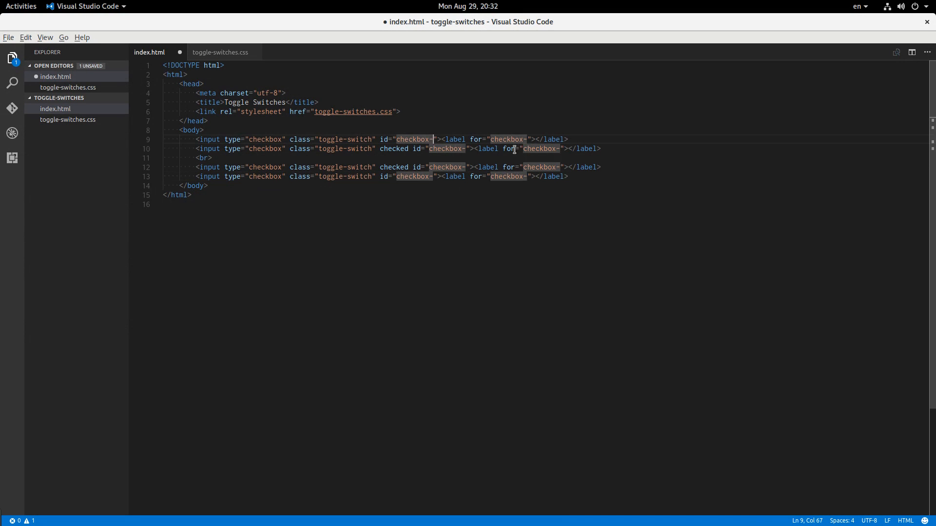
pyautogui.write('one')
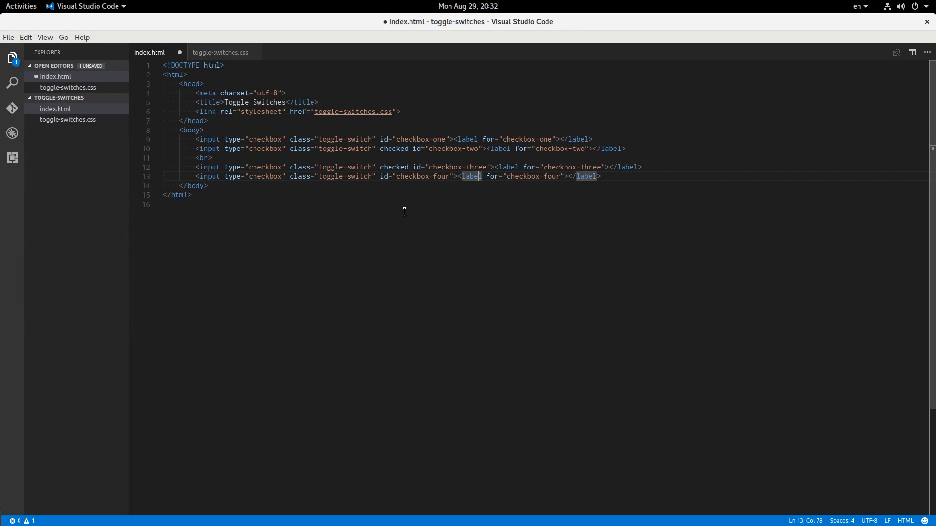
pyautogui.press('ctrl+s')
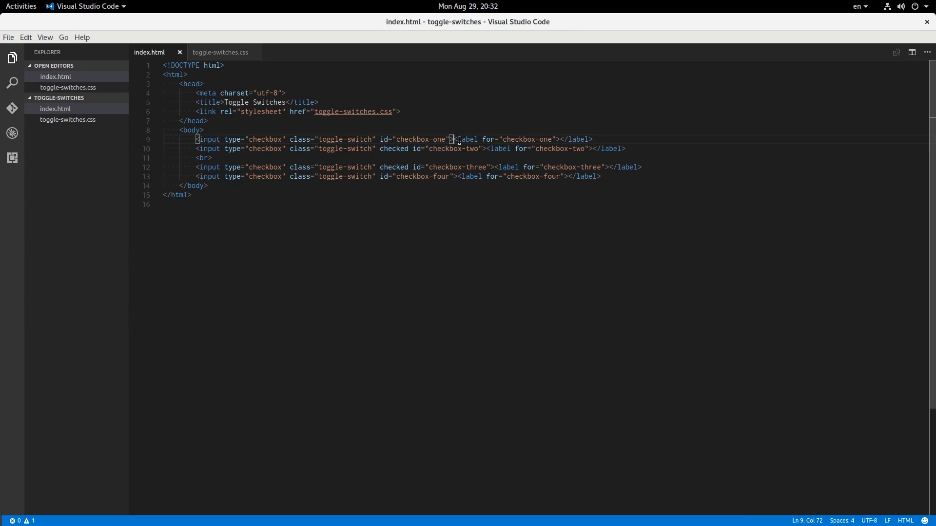
# In toggle-switches.css, hide the checkboxes with display: none and target the following label.
pyautogui.click(219, 51)
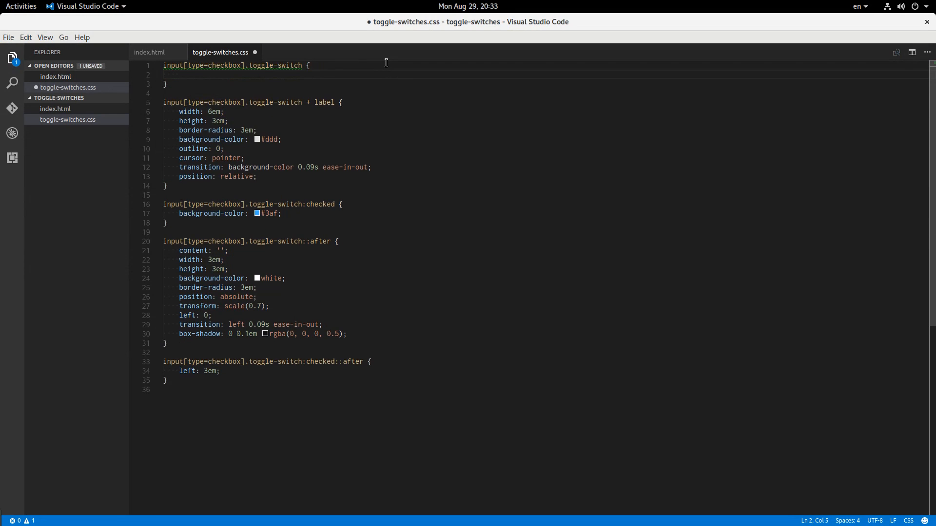
pyautogui.write('display:')
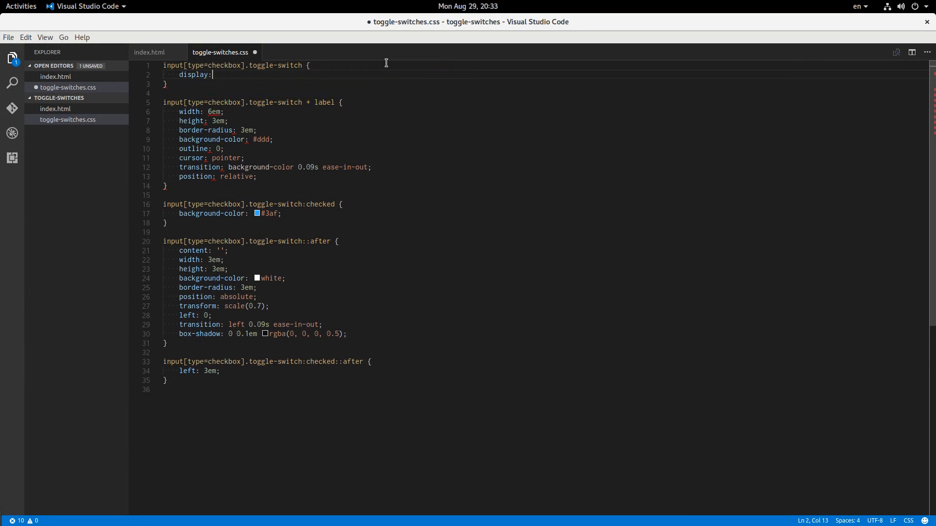
pyautogui.write('none;')
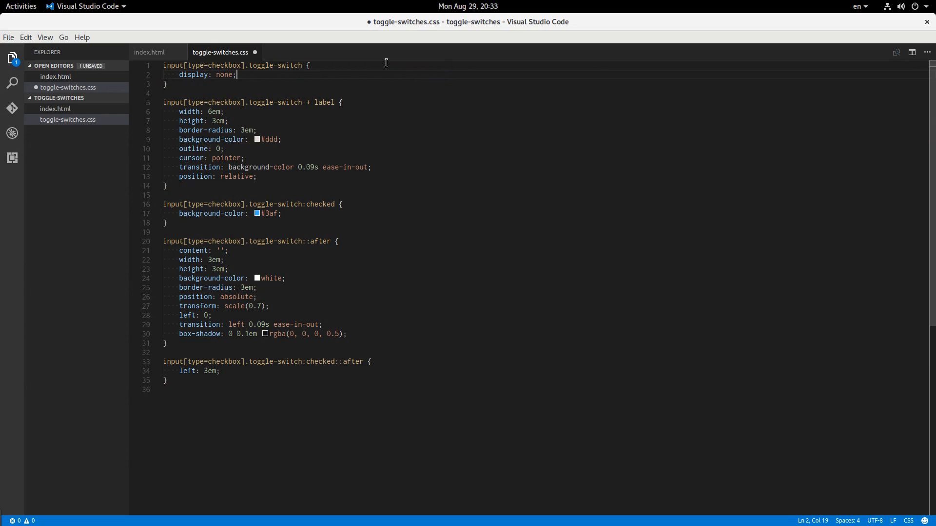
pyautogui.moveTo(251, 112)
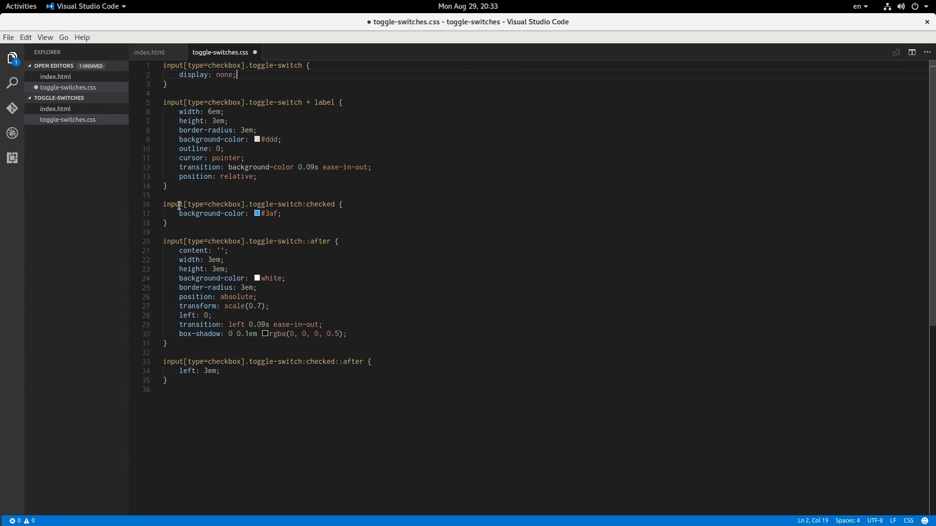
pyautogui.doubleClick(320, 204)
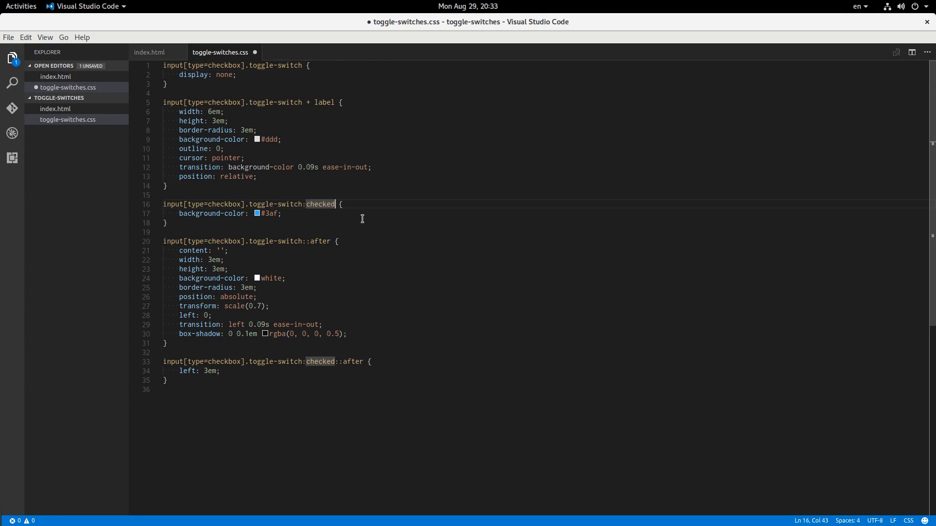
# Add '+ label' to the :checked and ::after selectors and give labels display: inline-block.
pyautogui.write('+ label')
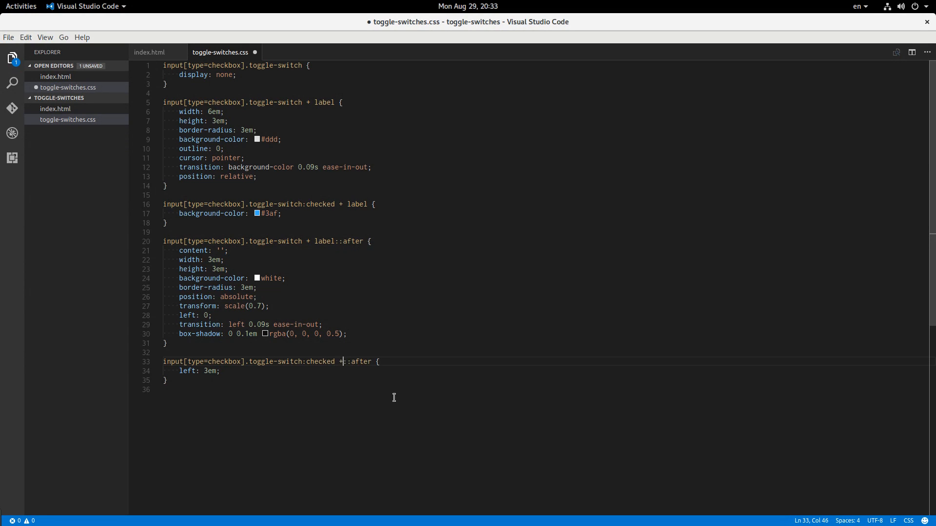
pyautogui.write('label')
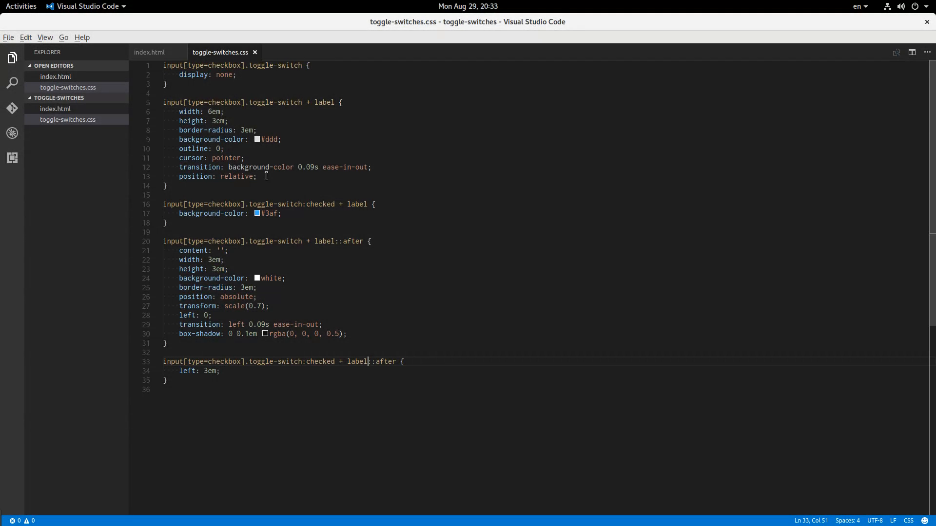
pyautogui.moveTo(235, 117)
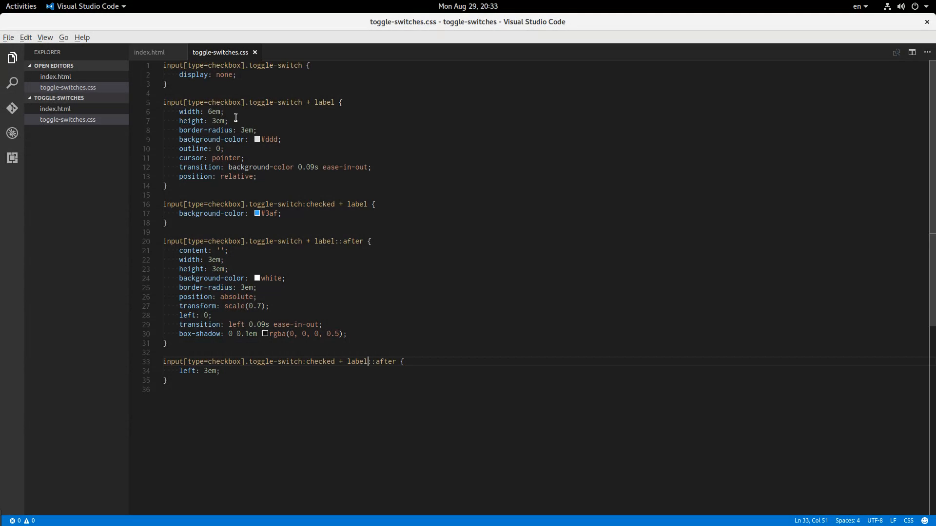
pyautogui.moveTo(338, 111)
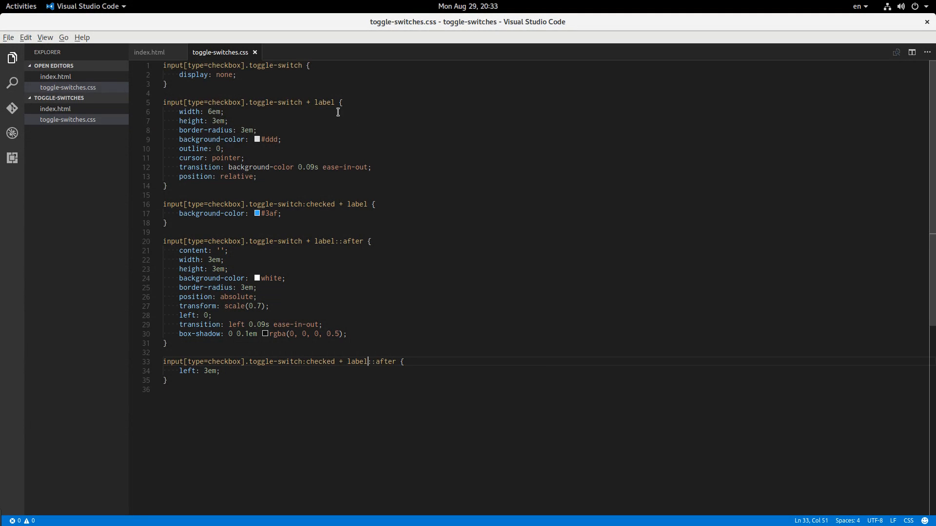
pyautogui.press('Enter')
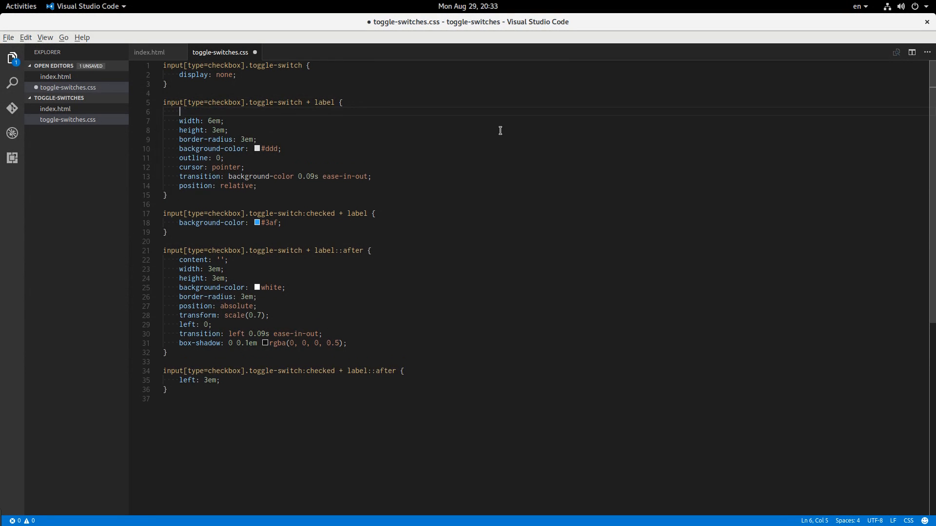
pyautogui.write('displa')
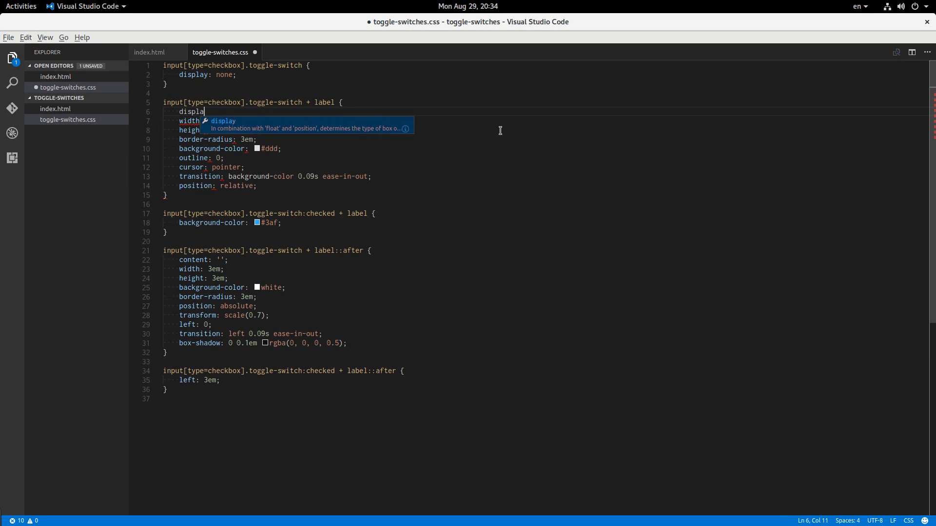
pyautogui.write(': inline-bloc')
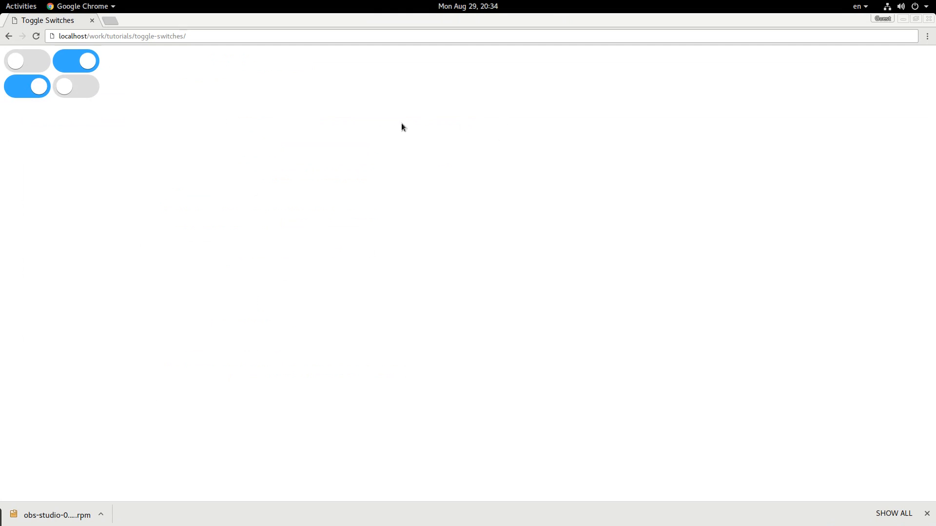
# Toggle the first switch on and off in Chrome to confirm it works.
pyautogui.click(28, 61)
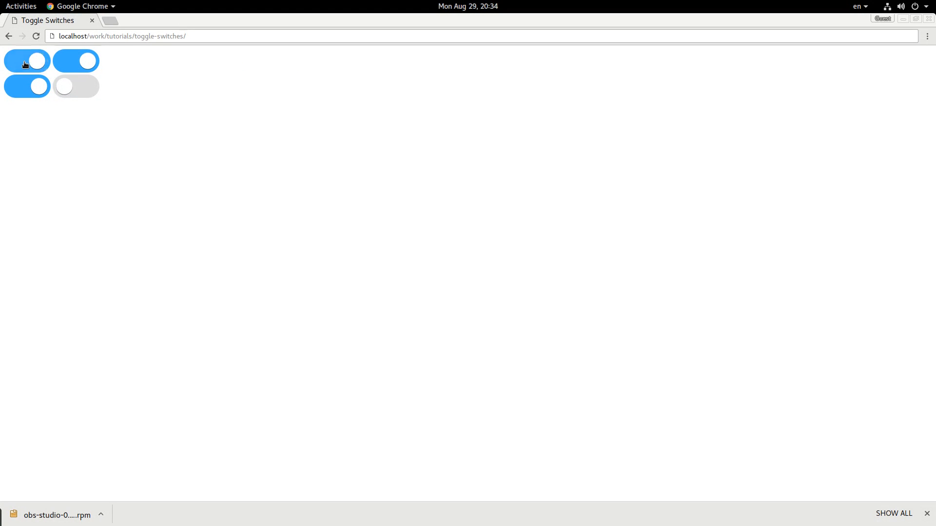
pyautogui.click(26, 60)
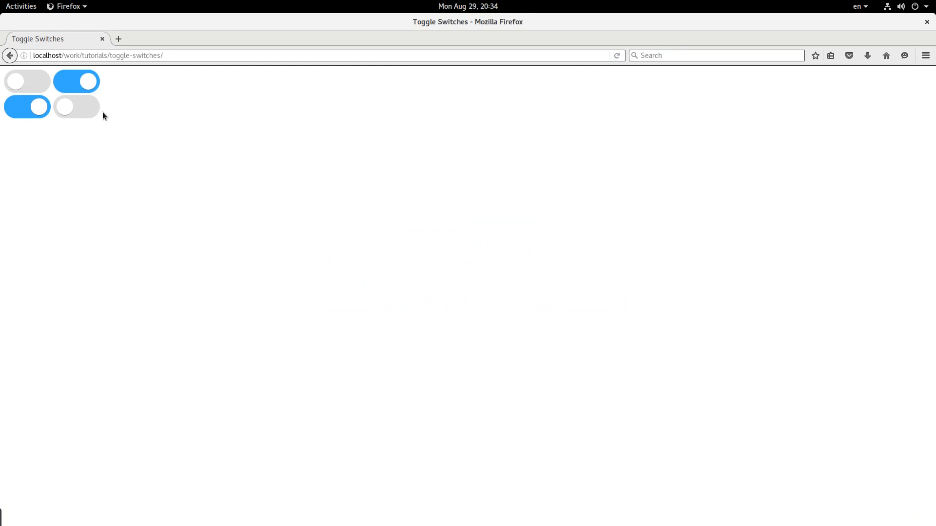
# Toggle the first switch on and off in Firefox.
pyautogui.click(27, 81)
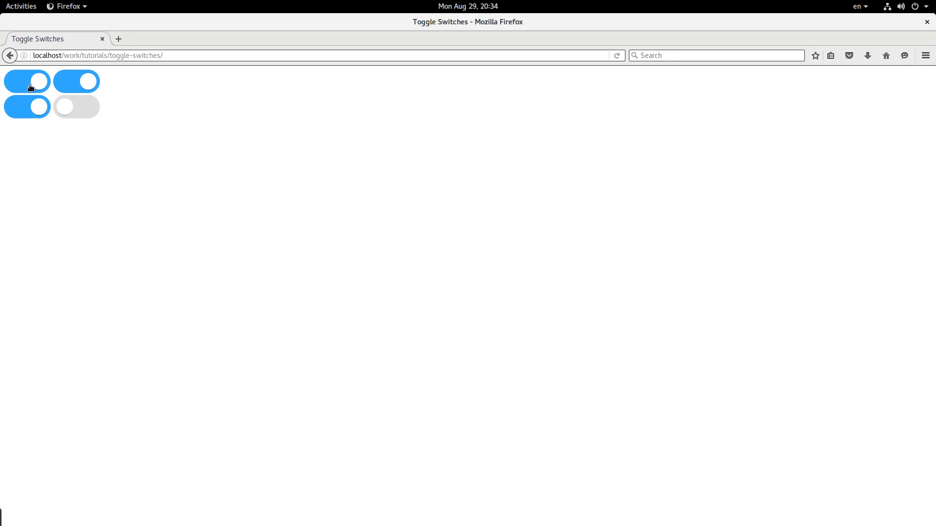
pyautogui.click(27, 81)
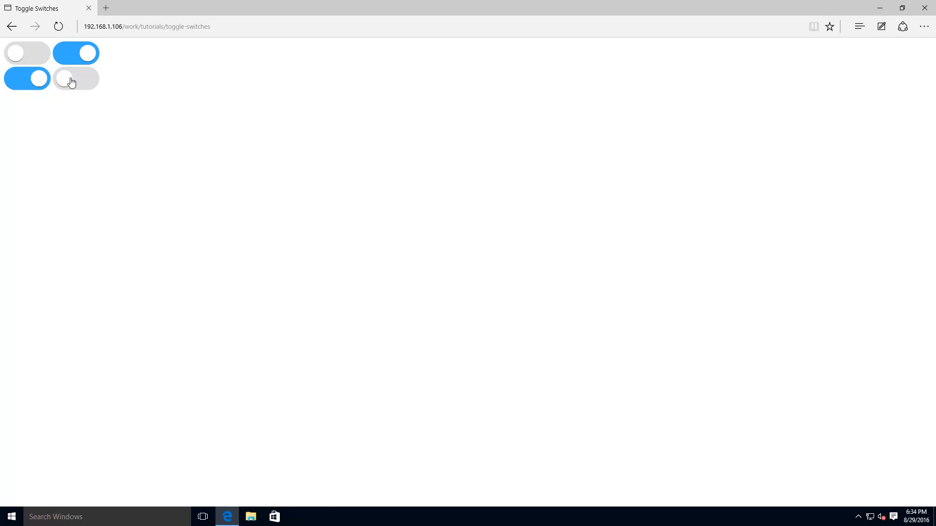
pyautogui.click(76, 78)
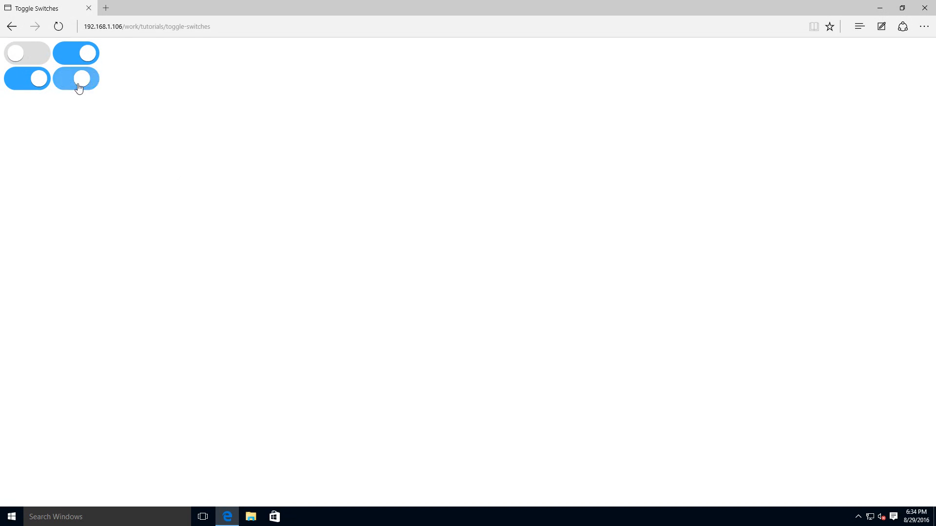
pyautogui.click(75, 78)
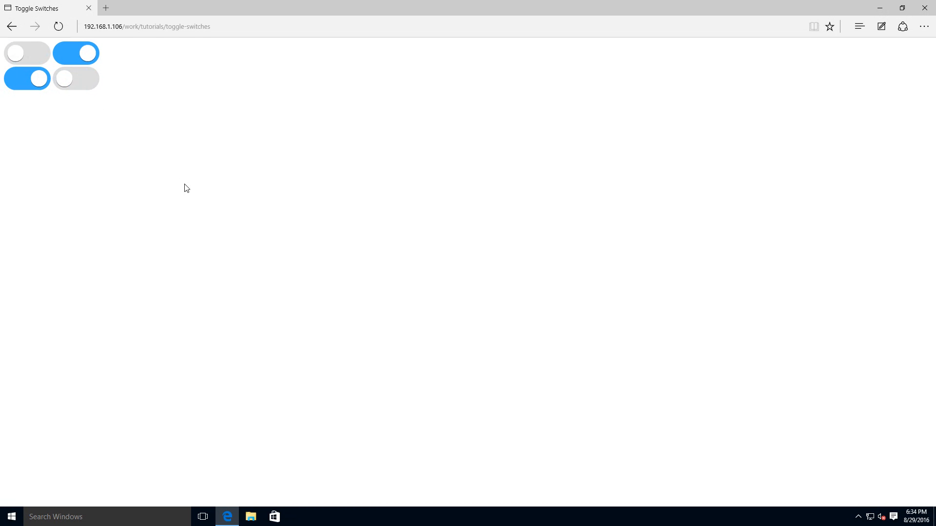